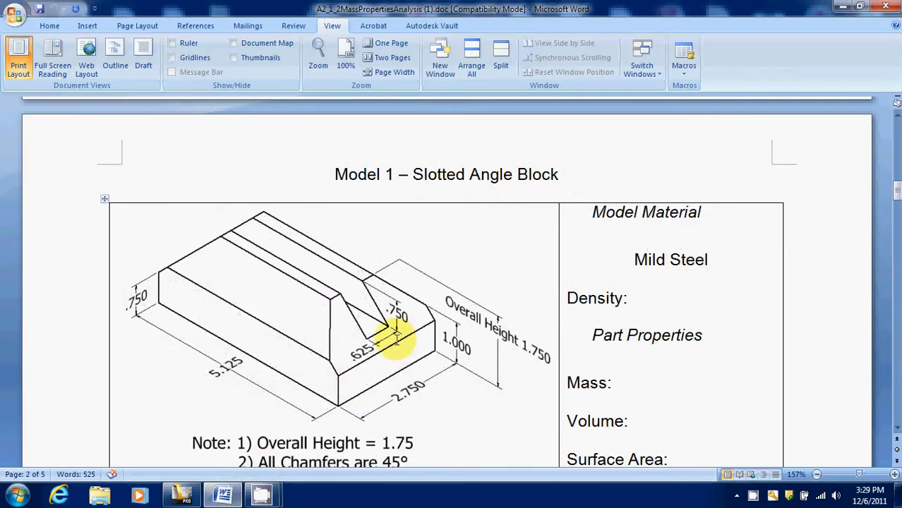
mouse_move(319, 374)
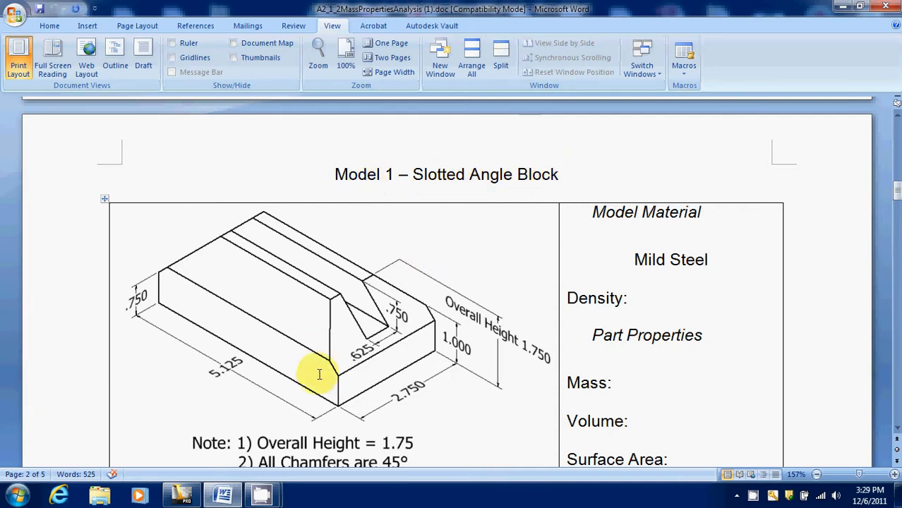
mouse_move(318, 402)
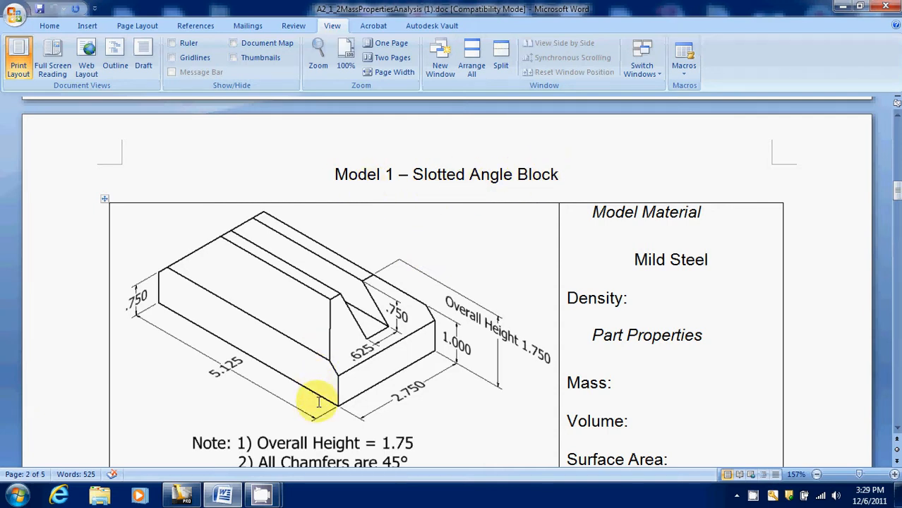
mouse_move(288, 358)
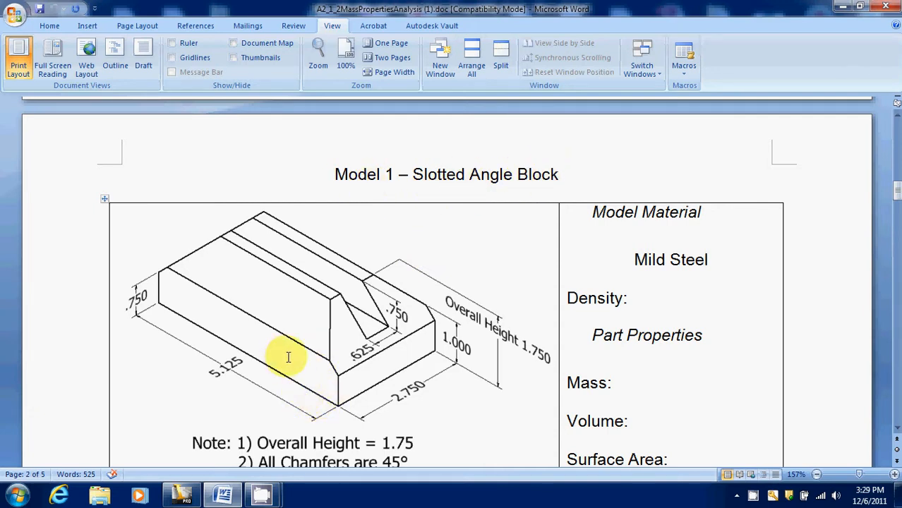
mouse_move(168, 331)
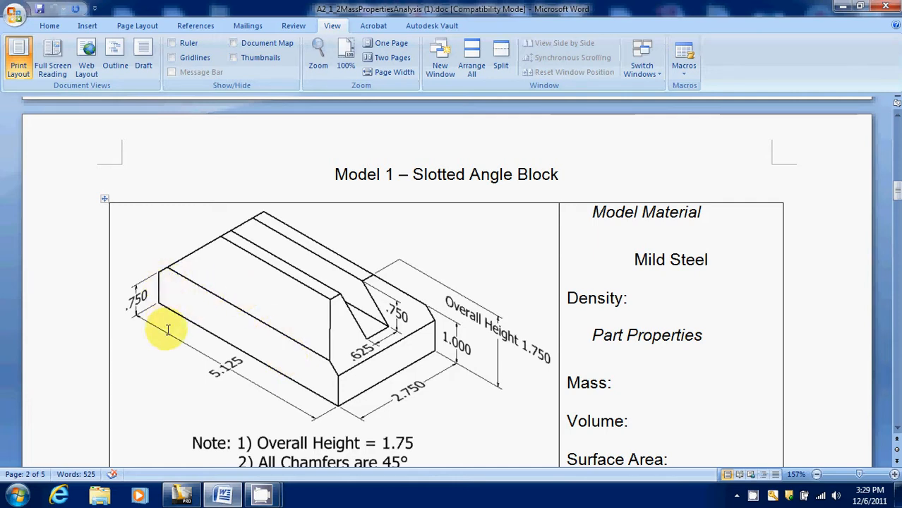
mouse_move(151, 321)
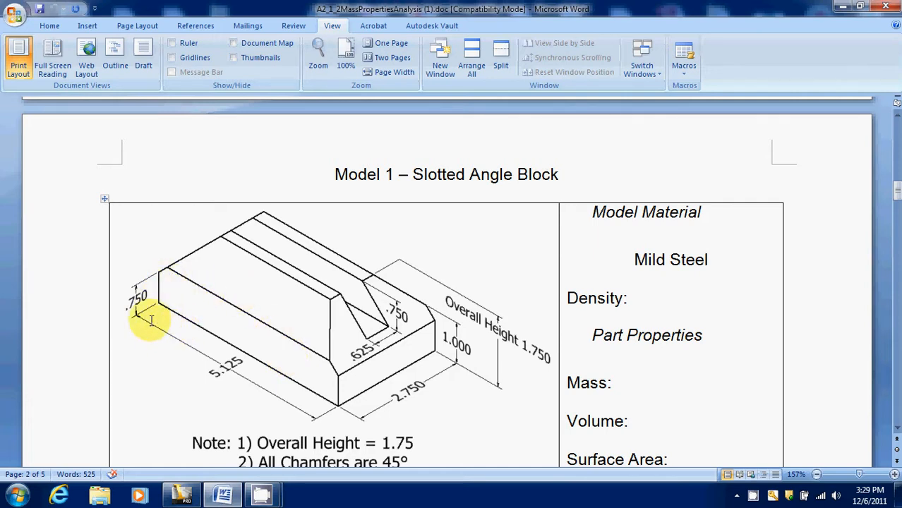
mouse_move(294, 388)
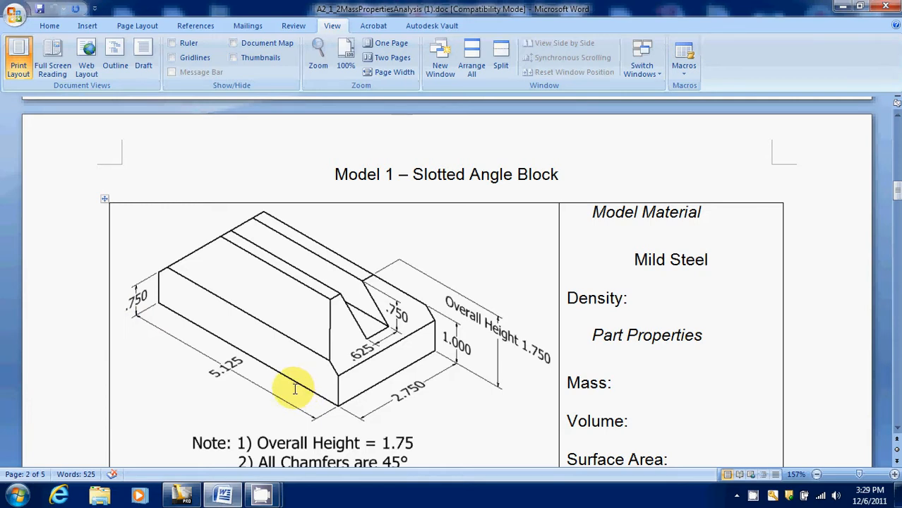
mouse_move(170, 316)
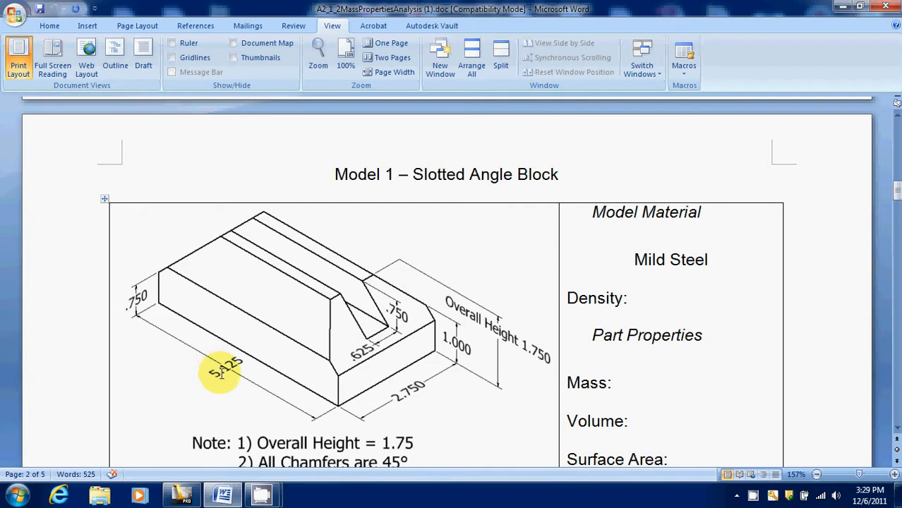
mouse_move(392, 398)
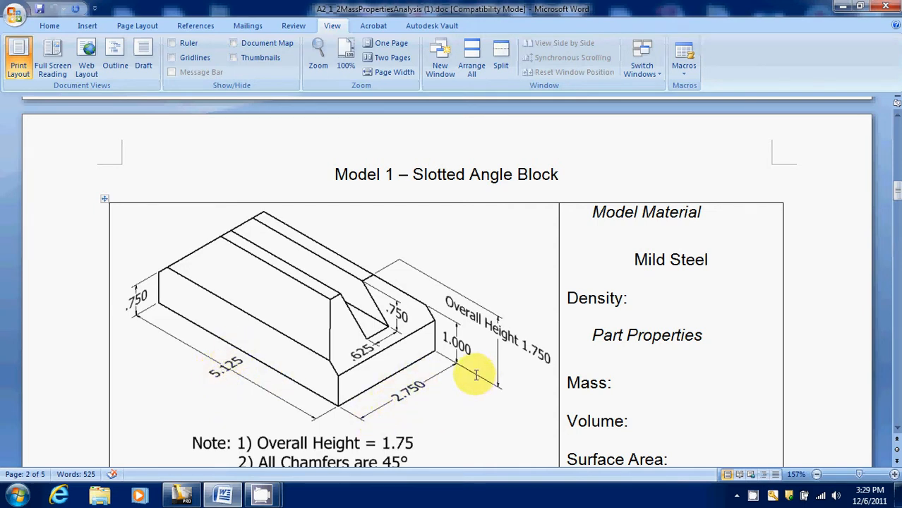
mouse_move(515, 374)
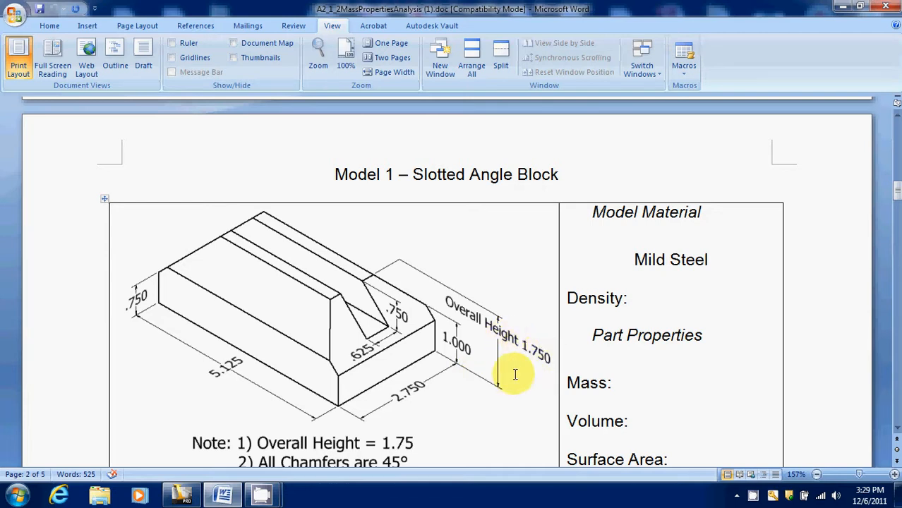
mouse_move(292, 399)
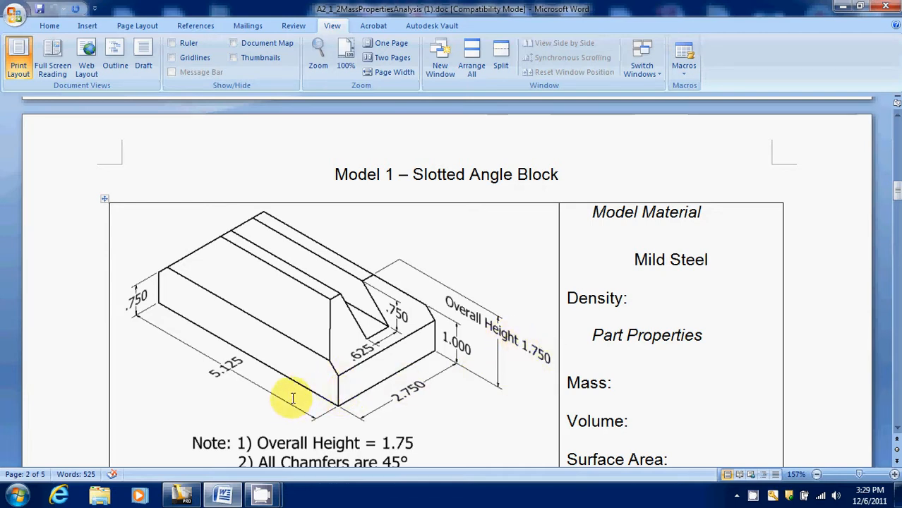
mouse_move(283, 386)
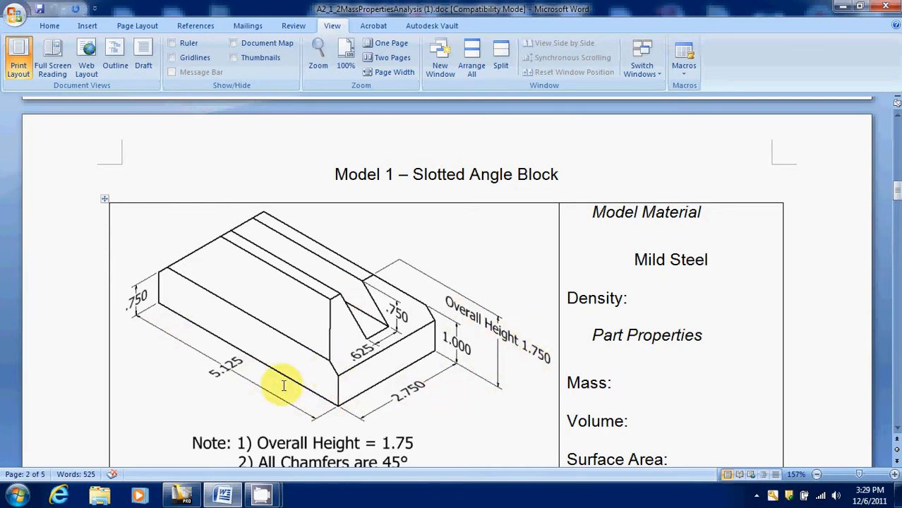
Step: Start a new Standard.ipt part and begin a 2D sketch from the origin
click(181, 494)
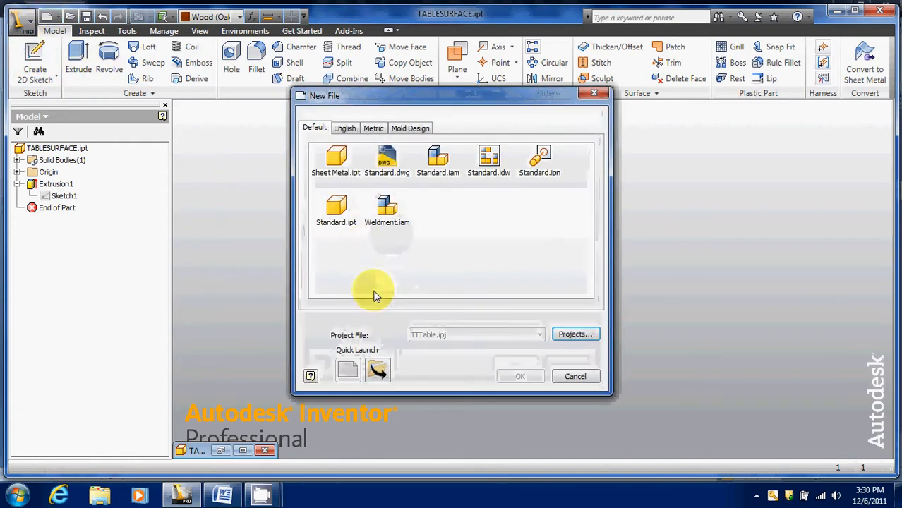
click(519, 376)
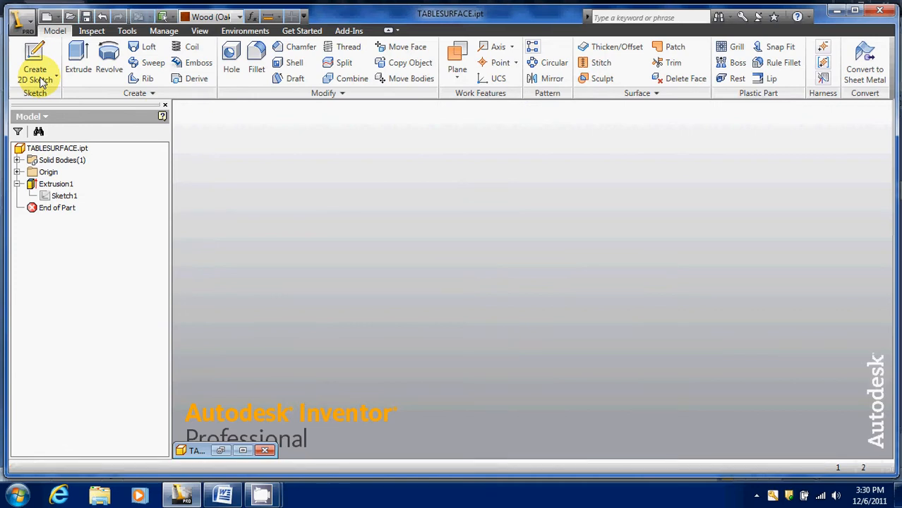
click(35, 68)
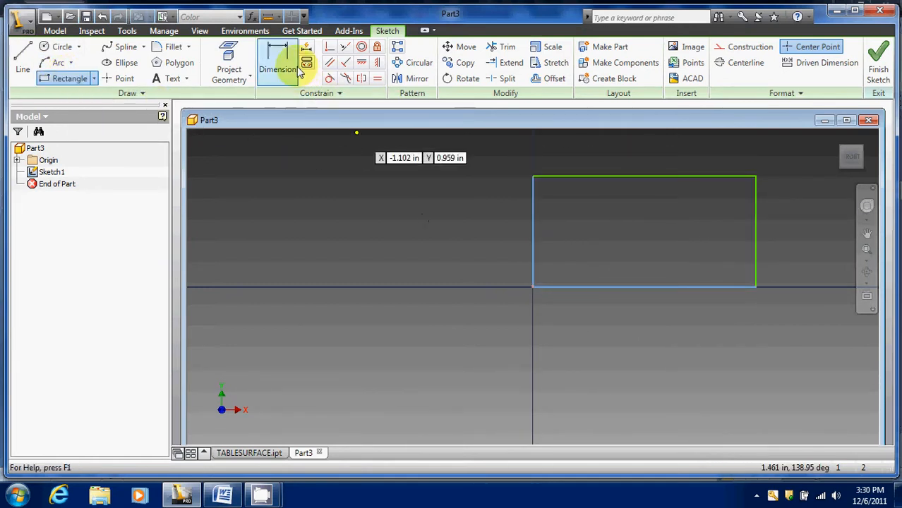
Step: Start dimensioning the rectangle's sides to 5.125 by 1.750
click(277, 62)
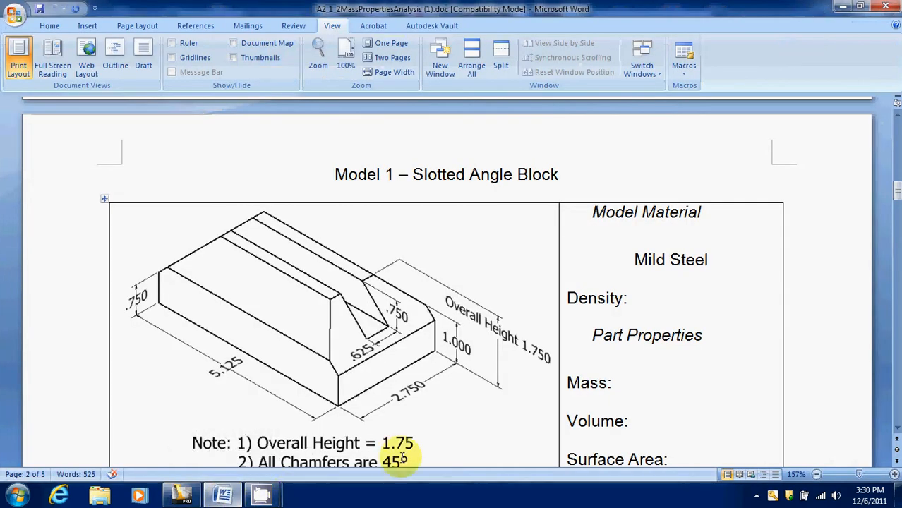
mouse_move(237, 375)
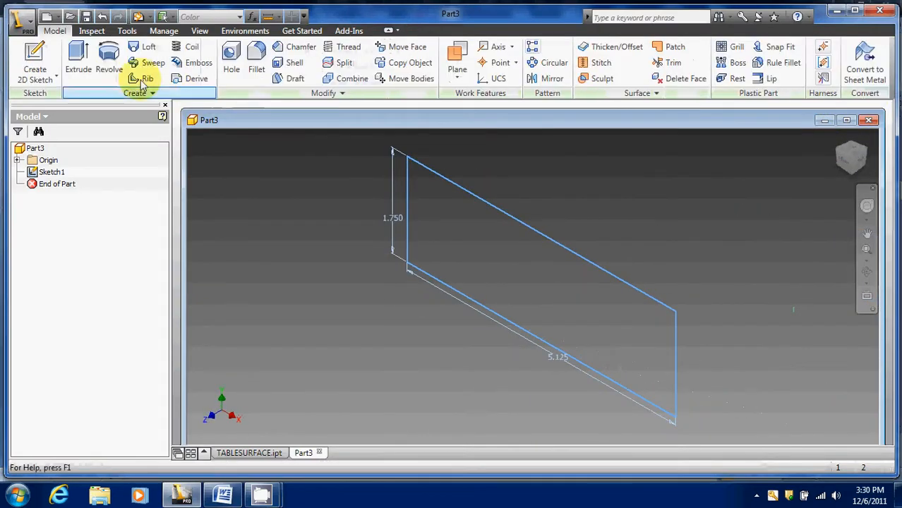
Step: Extrude the 5.125 by 1.750 rectangle to a 2.7 deep solid block
click(79, 56)
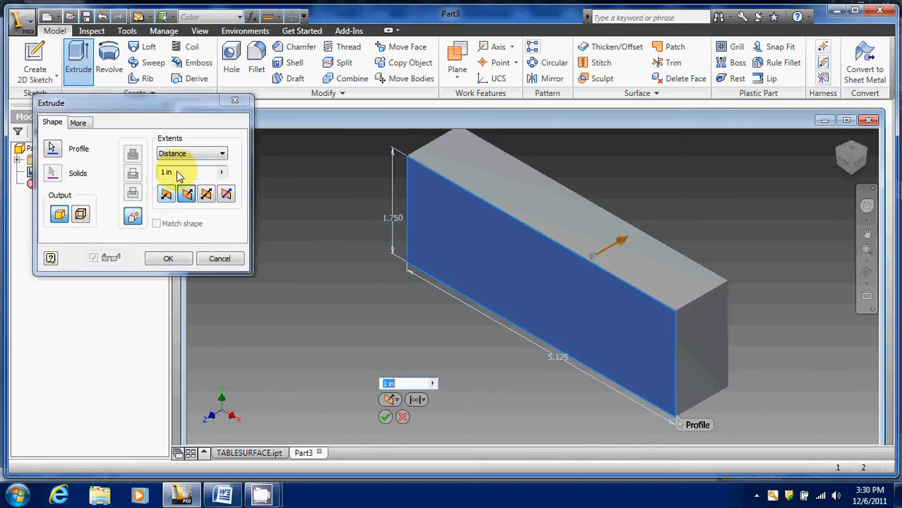
text(2.7)
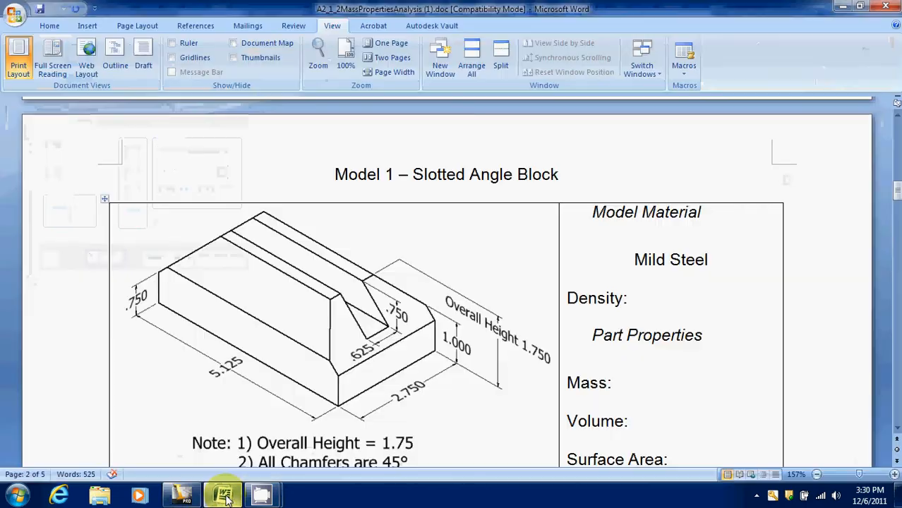
click(222, 494)
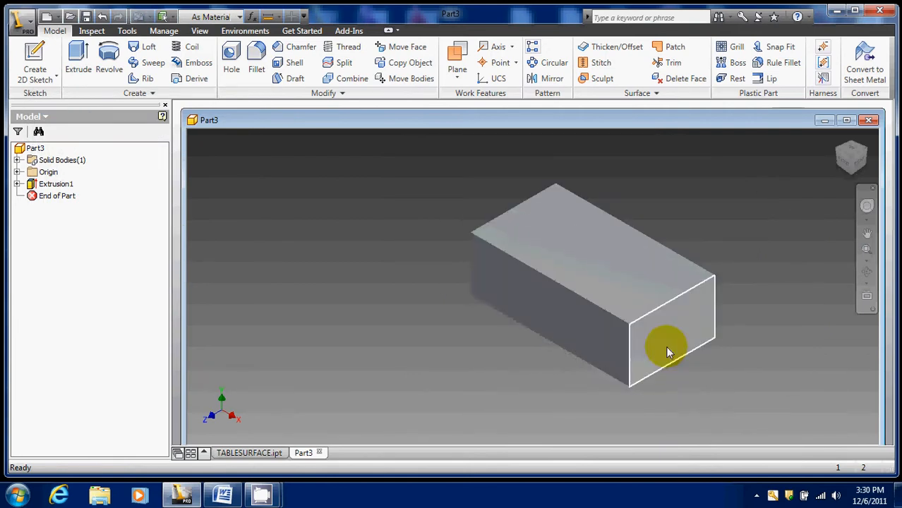
Step: Sketch the slot rectangle and dimension it 0.750 deep by 0.625 wide
drag(668, 352, 572, 313)
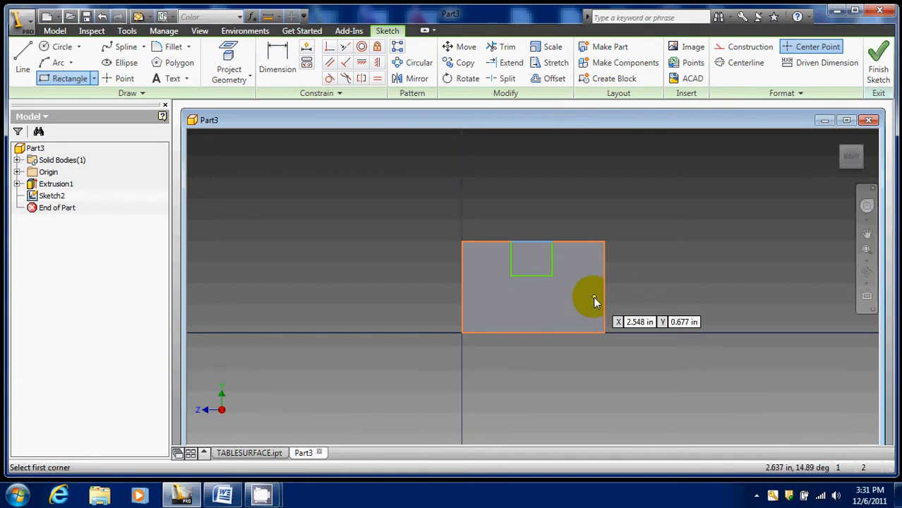
click(223, 495)
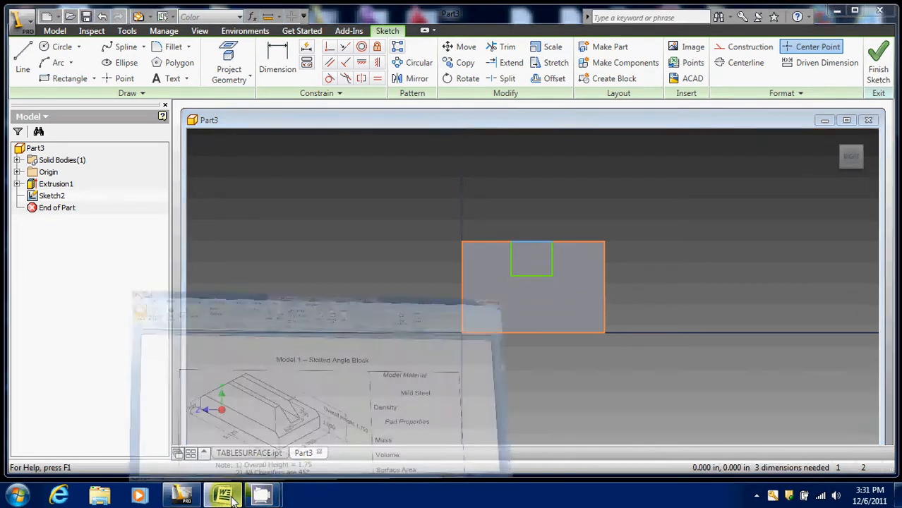
click(222, 495)
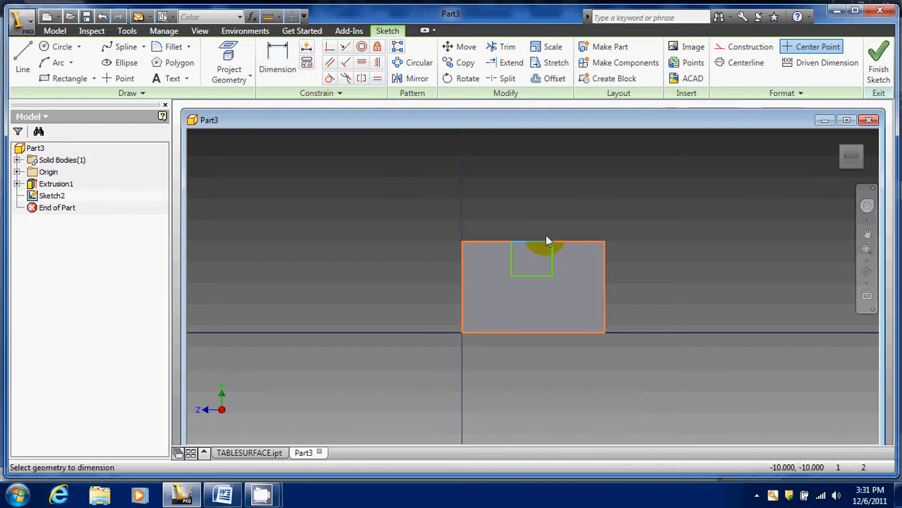
click(277, 63)
text(.75)
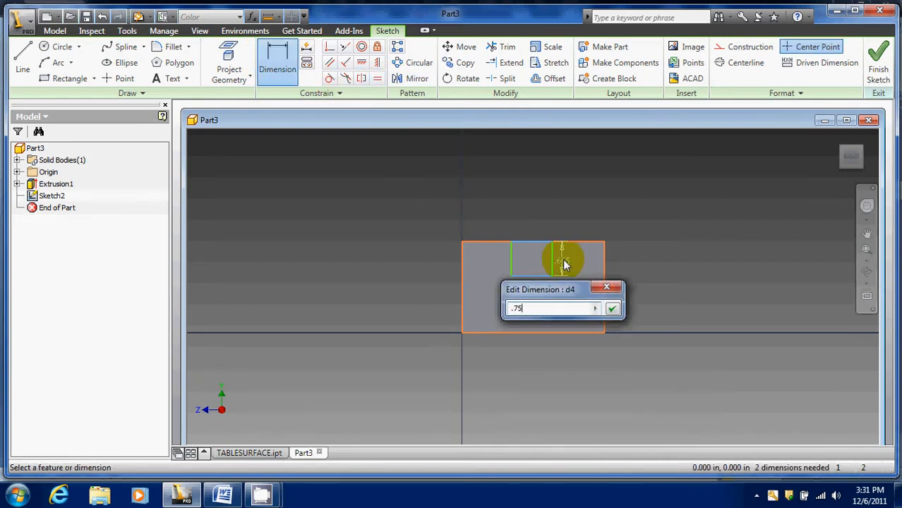
click(611, 309)
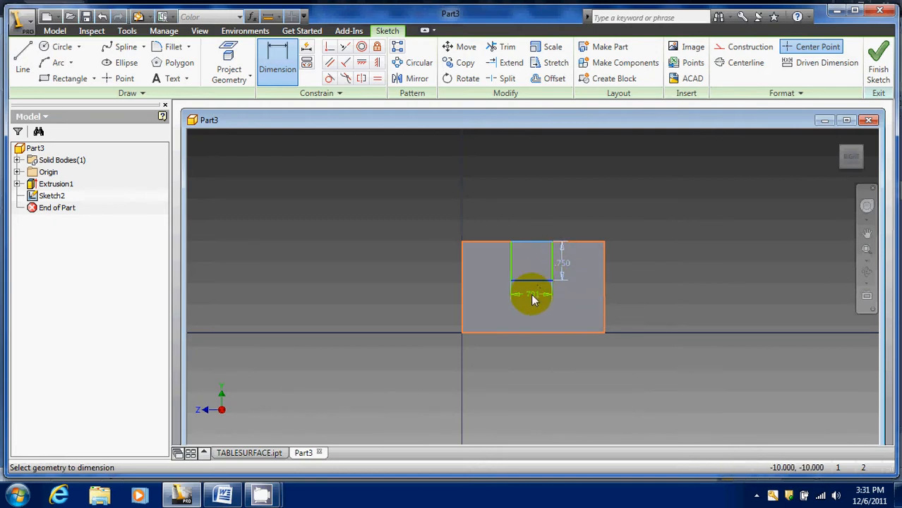
click(533, 293)
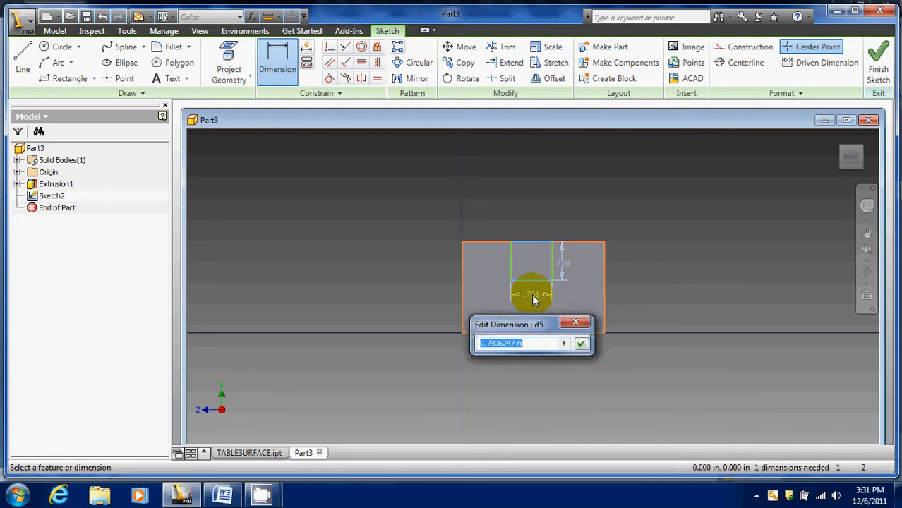
text(.62)
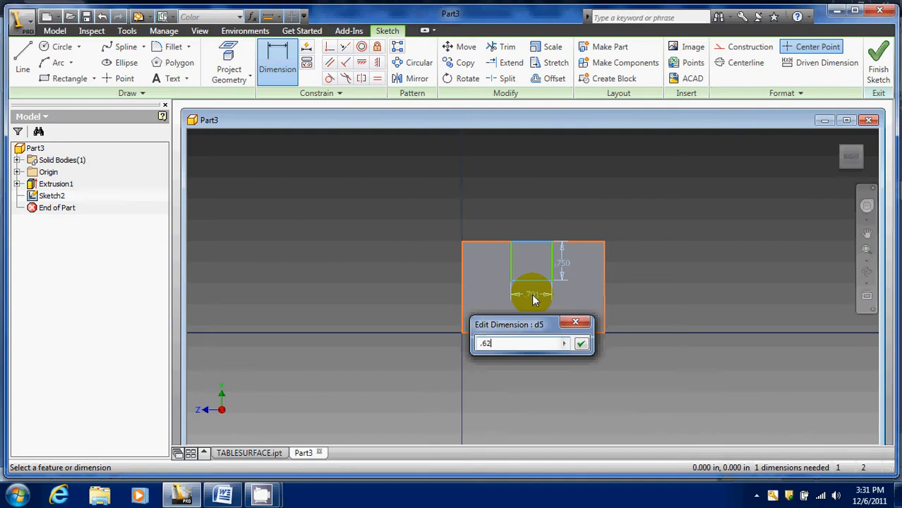
click(223, 494)
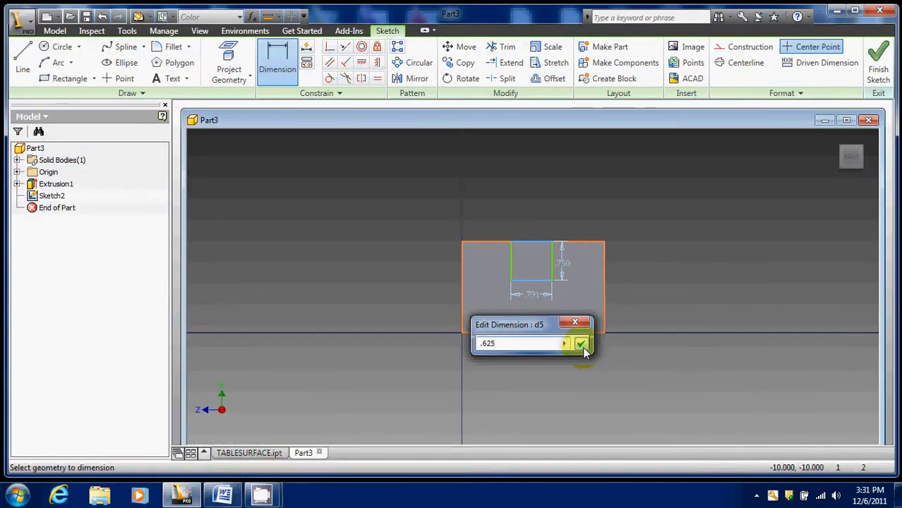
click(582, 344)
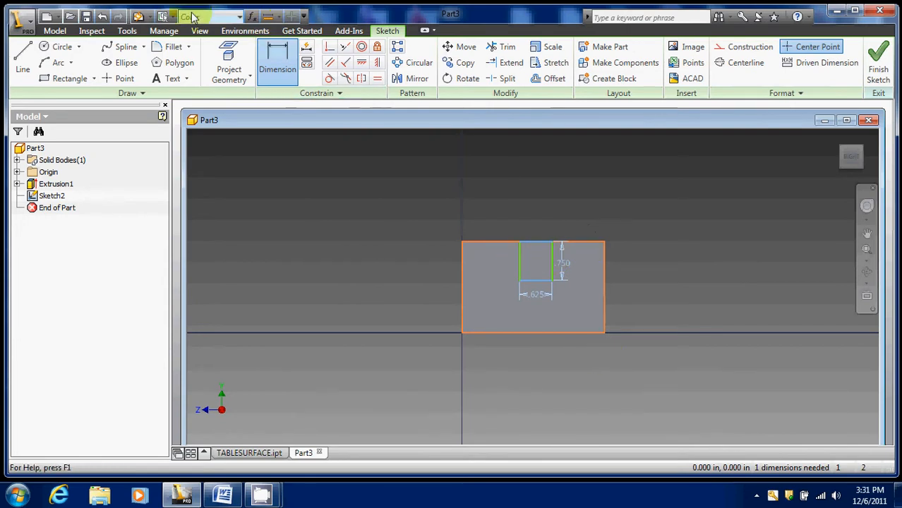
mouse_move(278, 62)
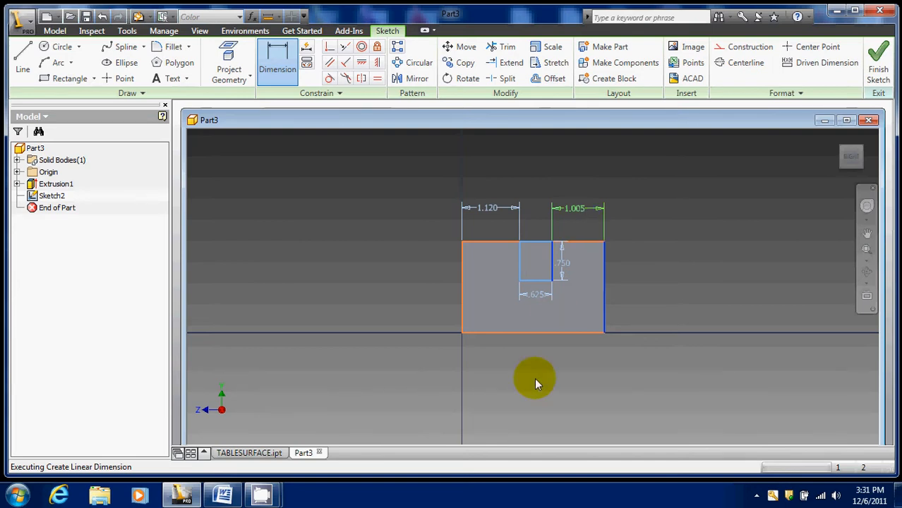
Step: Launch Calculator and cancel the over-constraining extra slot dimension
click(14, 496)
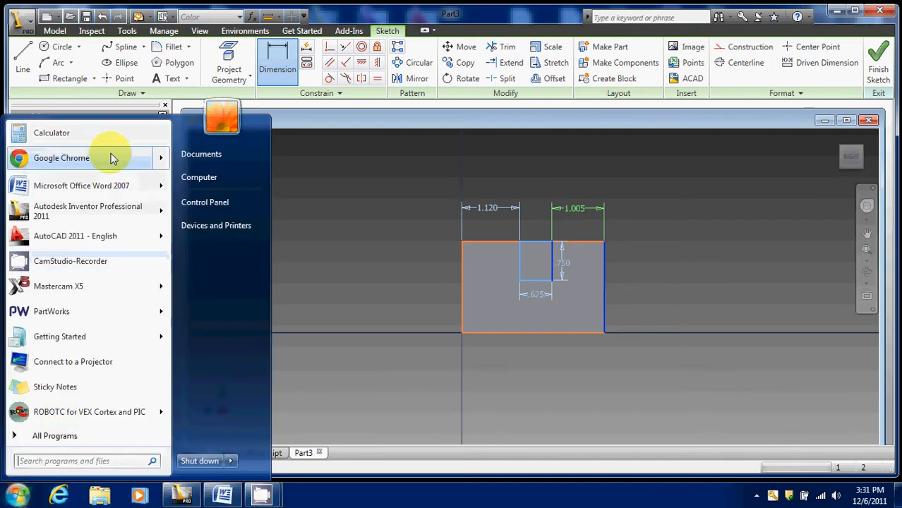
click(51, 132)
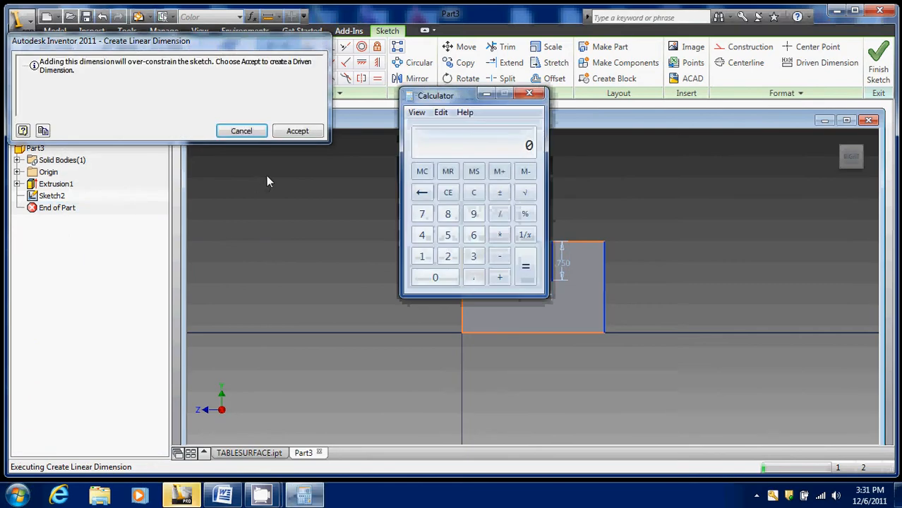
click(223, 494)
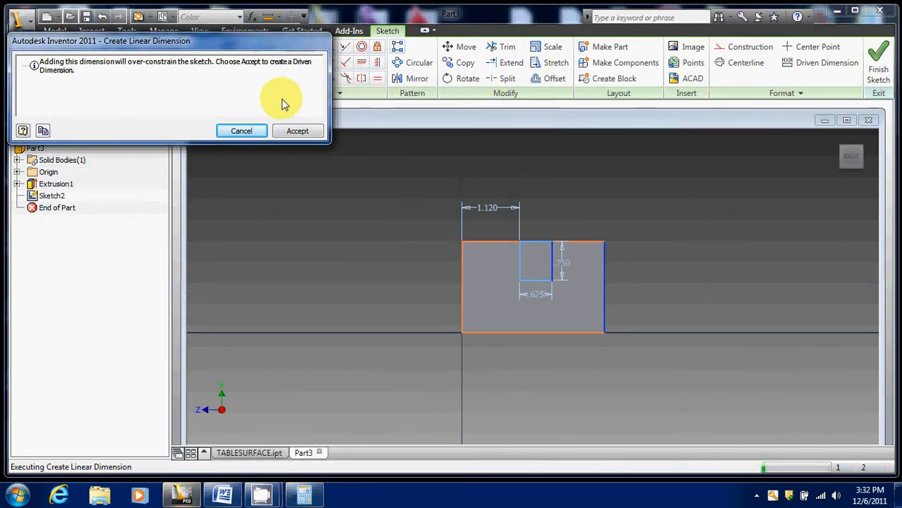
click(242, 131)
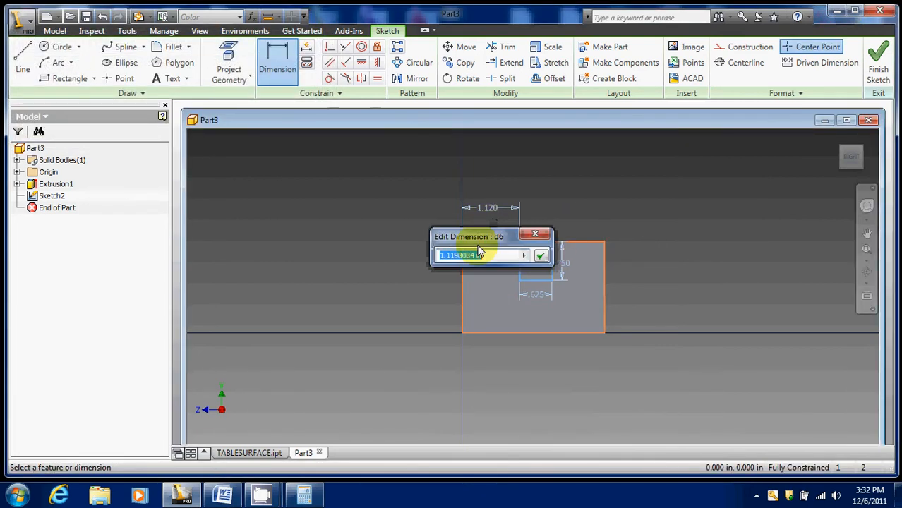
Step: Change the slot offset to 1.063 and finish Sketch2
text(1.0)
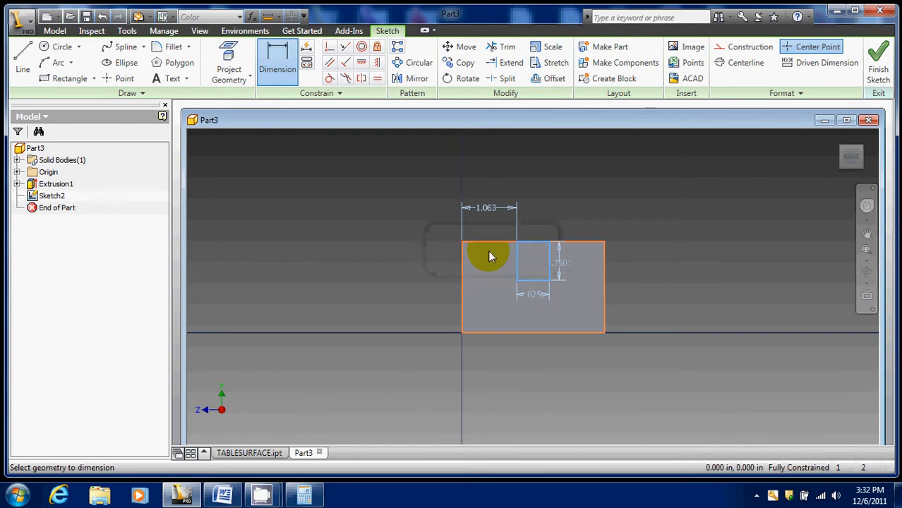
click(879, 60)
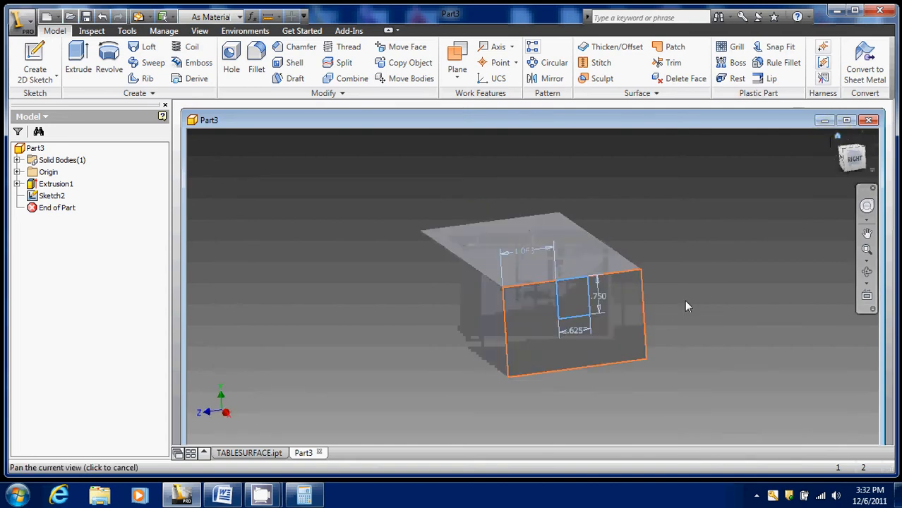
Step: Extrude-cut the 0.625 by 0.750 slot profile To Next through the block
click(77, 61)
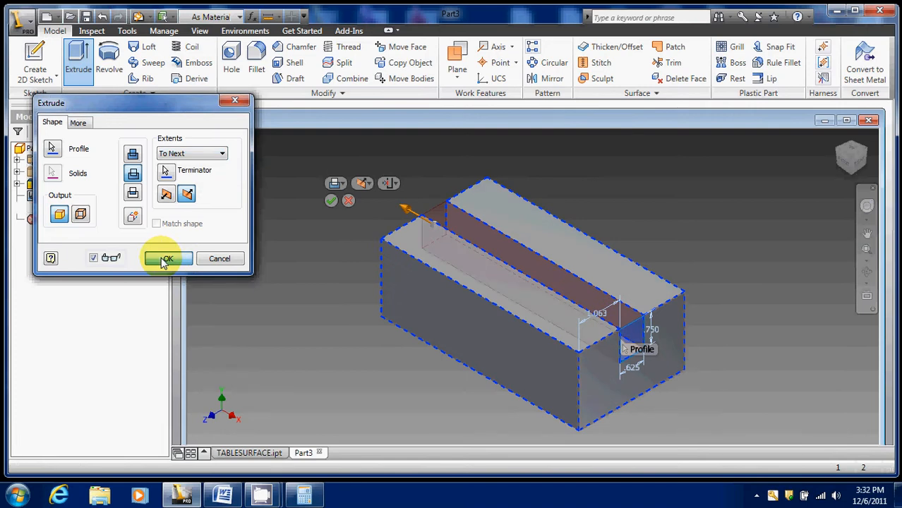
click(167, 259)
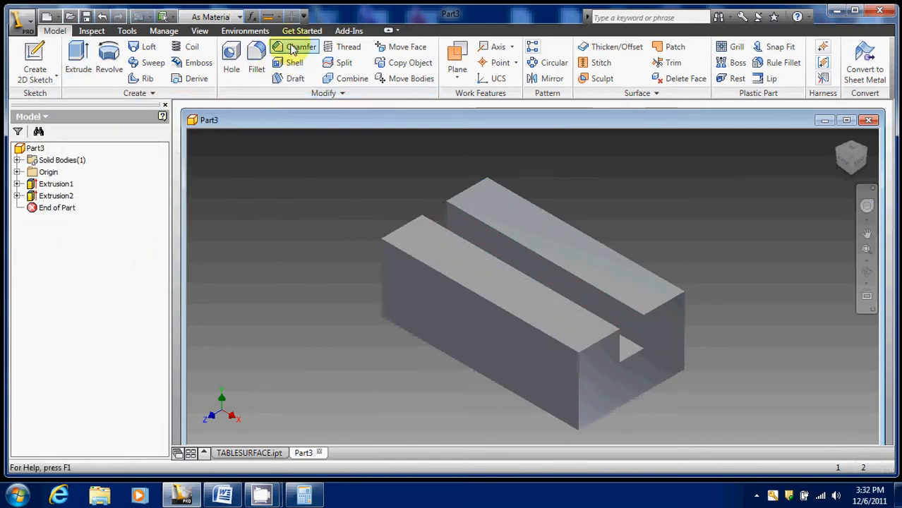
mouse_move(300, 47)
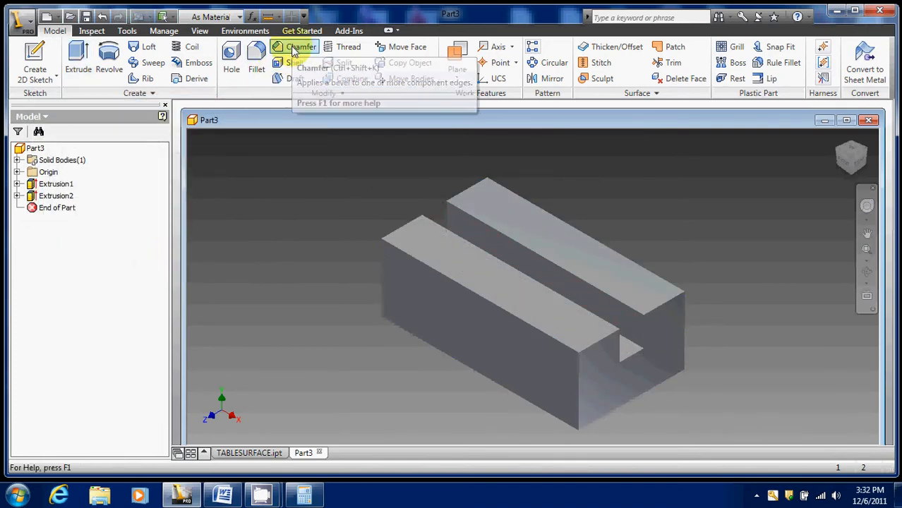
Step: Open Chamfer, then check the .750 and 1.000 chamfer dimensions in Word
click(301, 47)
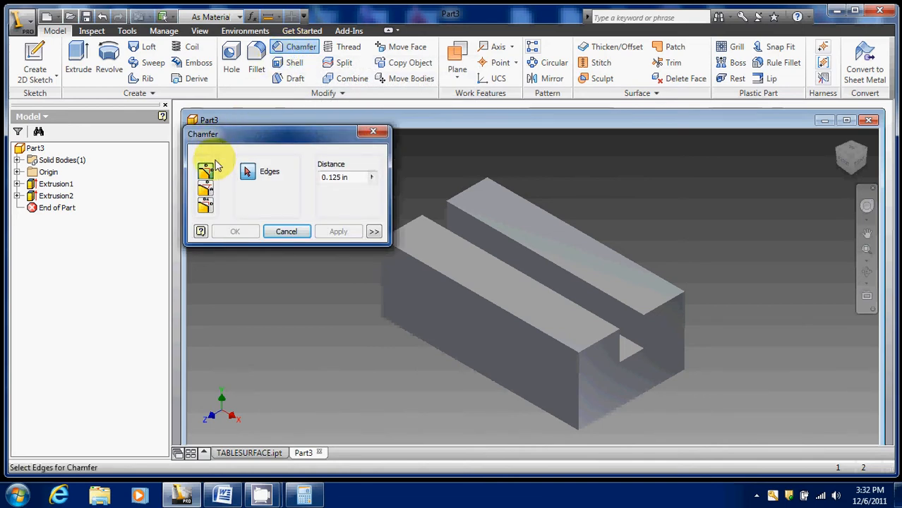
click(205, 189)
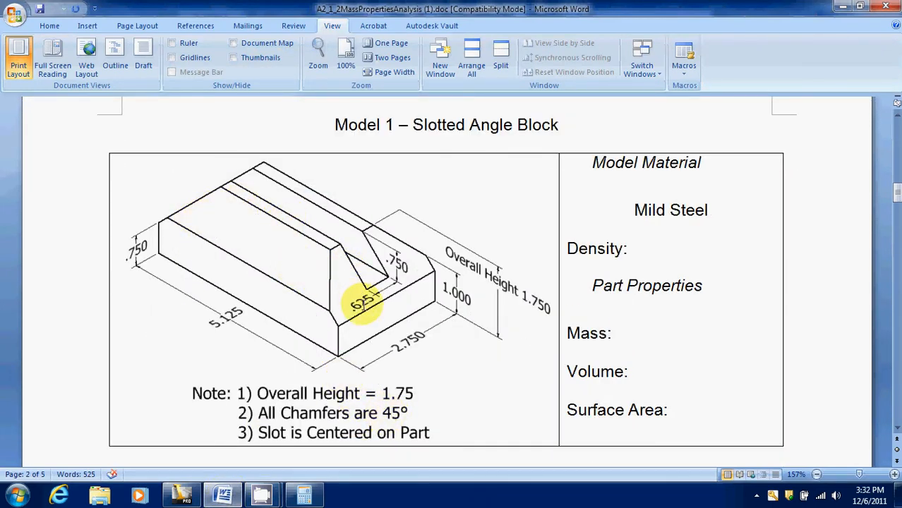
mouse_move(355, 281)
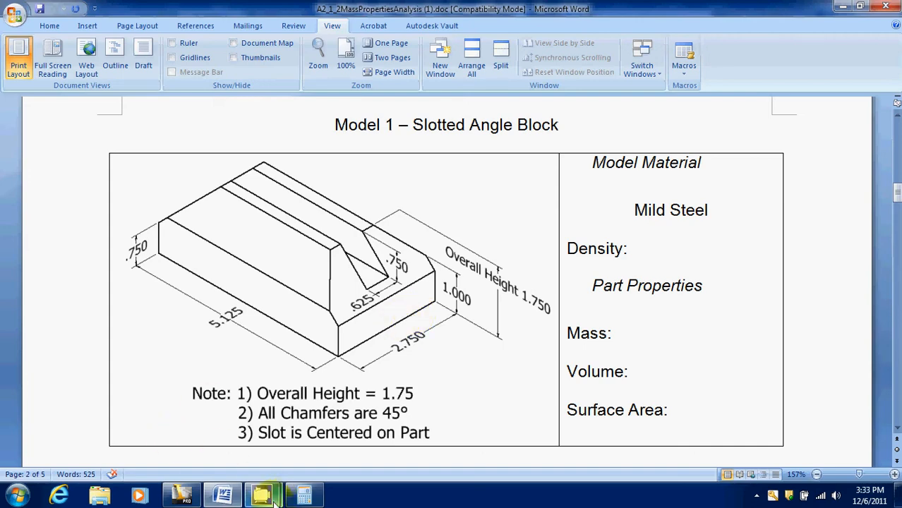
Step: Chamfer both top edges at distance 1 and 45°, creating Chamfer1 and Chamfer2
click(180, 494)
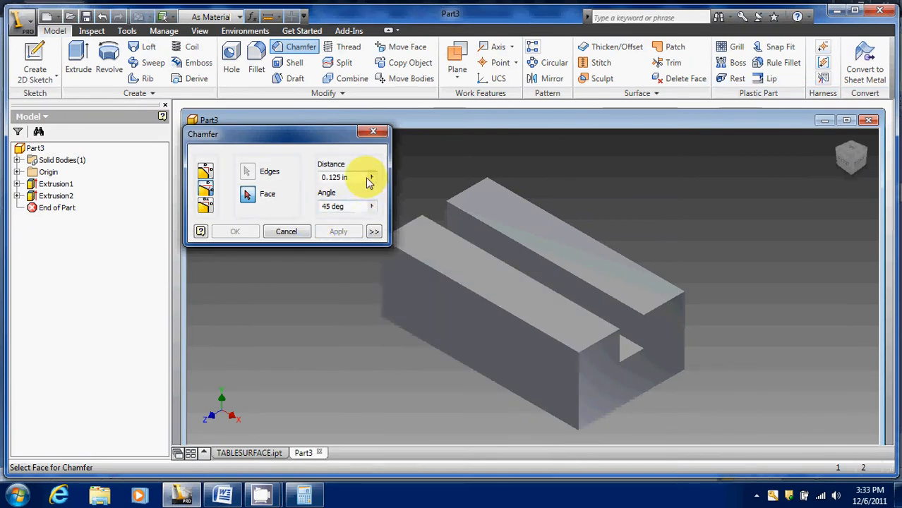
mouse_move(367, 180)
text(.)
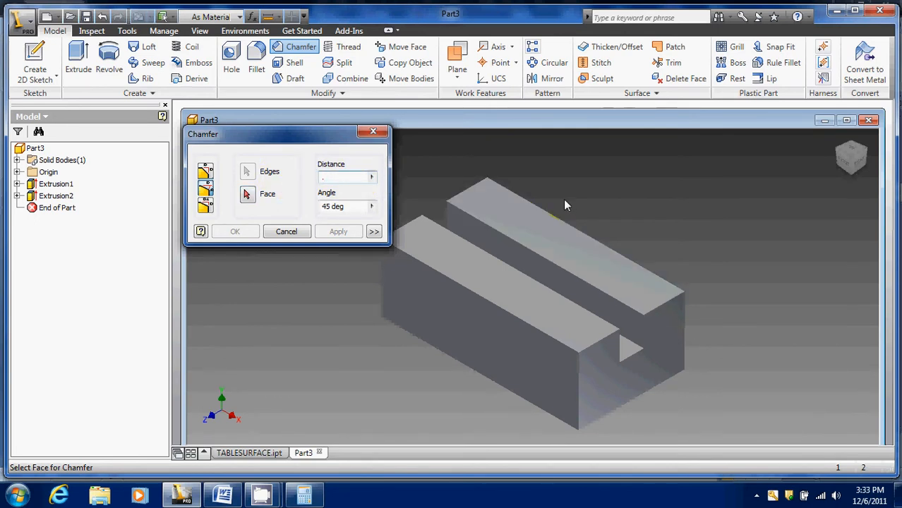
text(1)
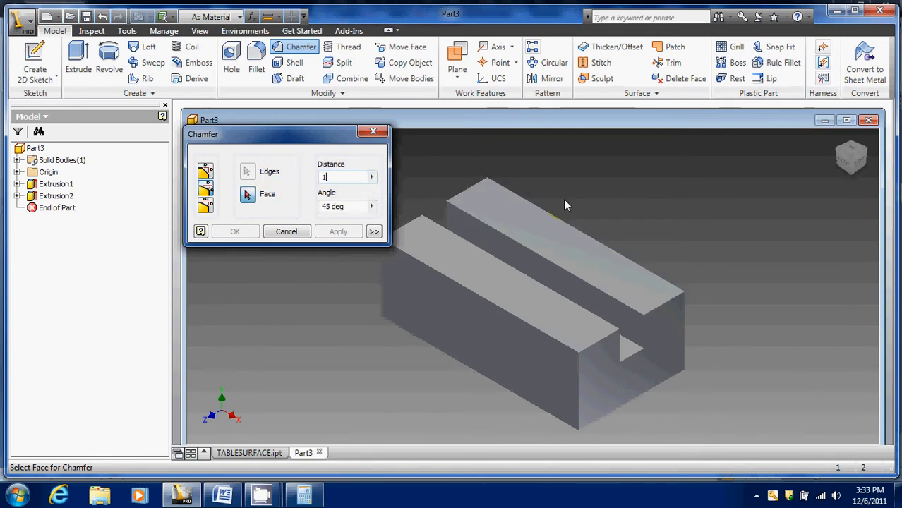
click(614, 363)
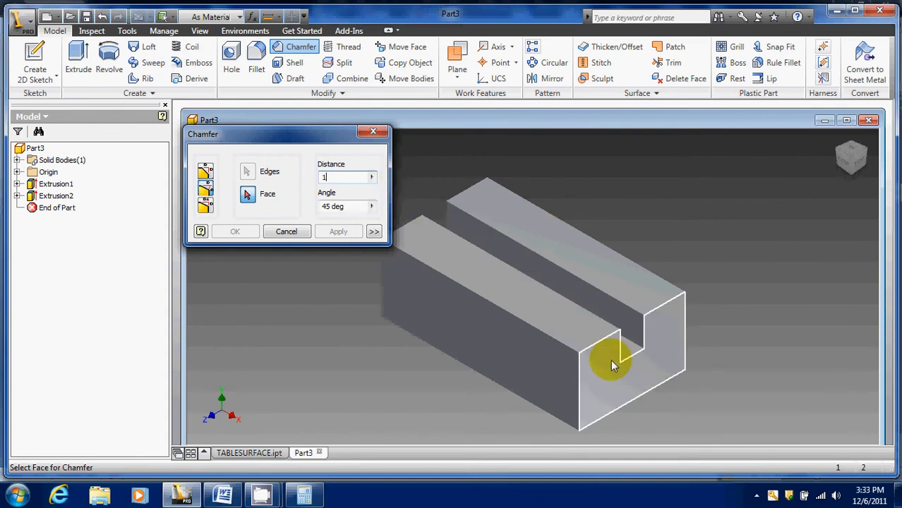
click(611, 350)
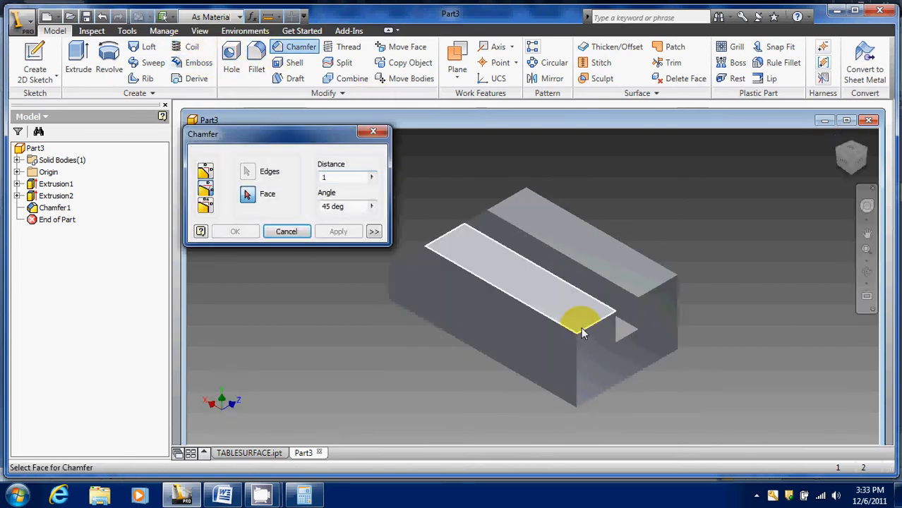
click(579, 321)
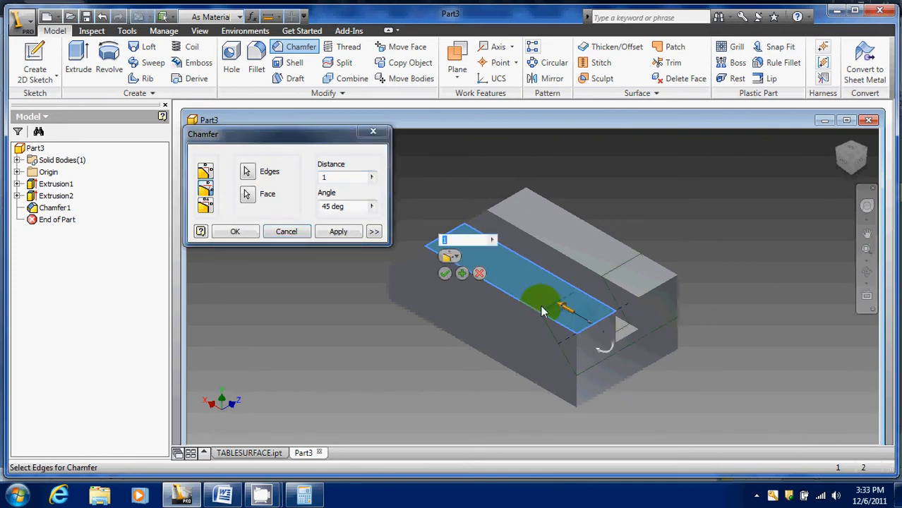
click(248, 194)
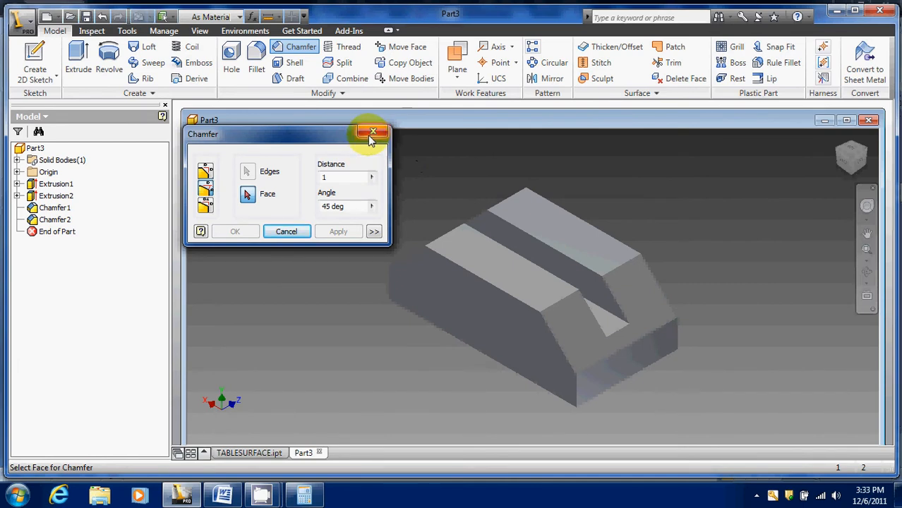
click(373, 133)
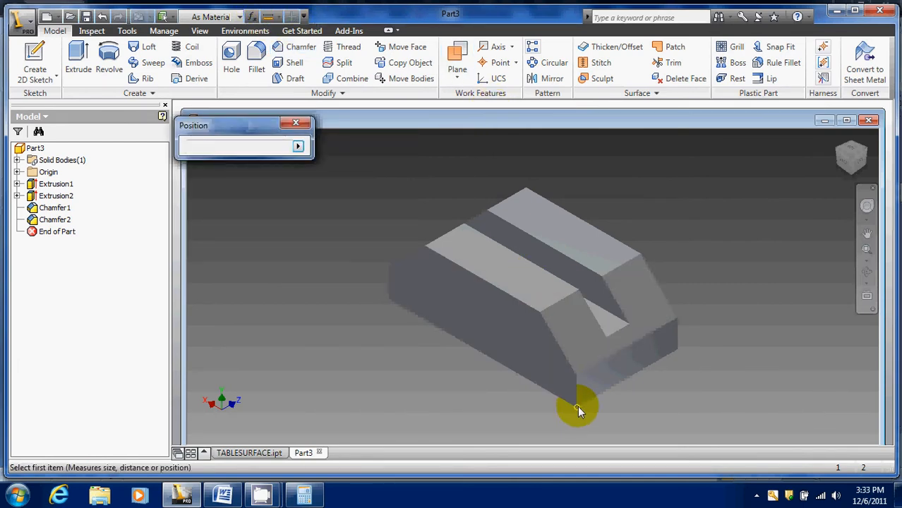
click(577, 406)
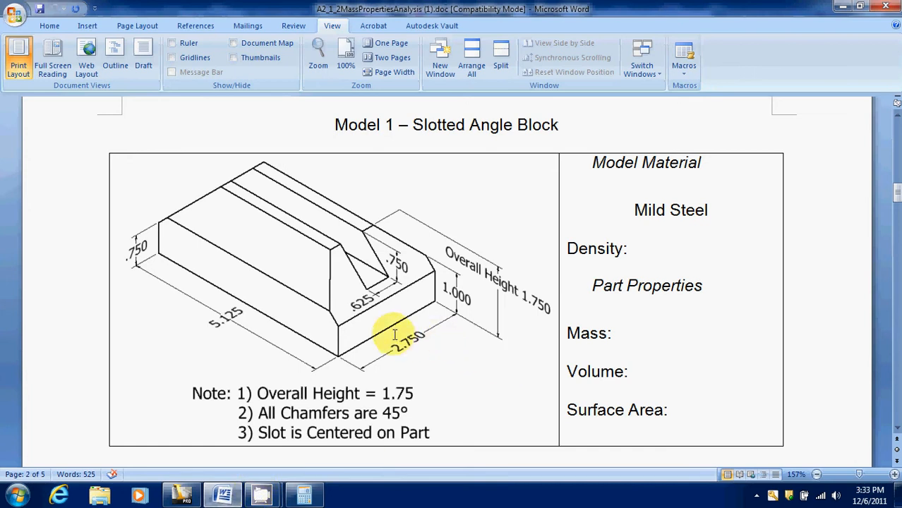
mouse_move(178, 263)
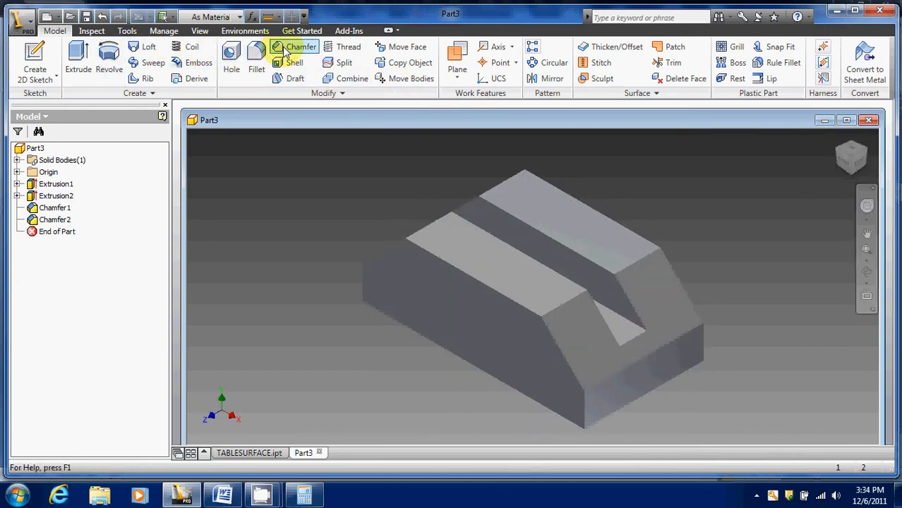
Step: Chamfer the remaining top edges at 0.75 and 45°, then compare with Word
click(301, 46)
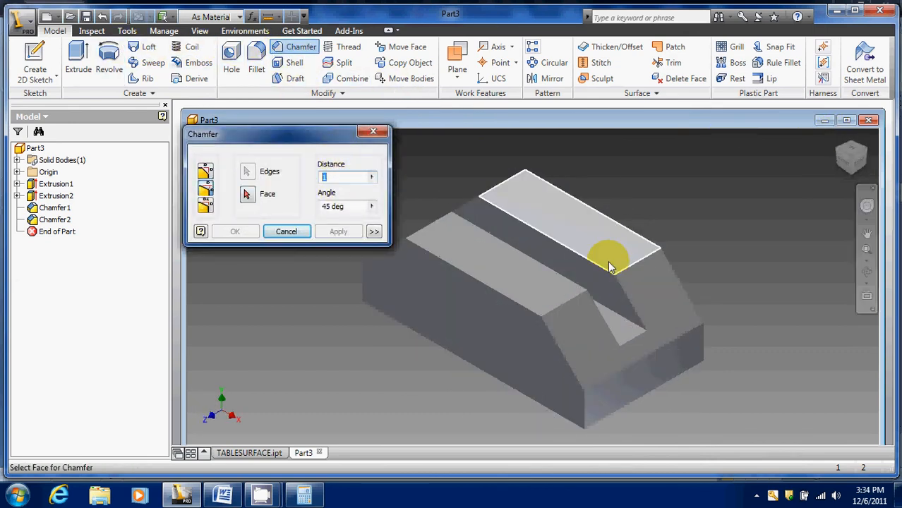
text(.75)
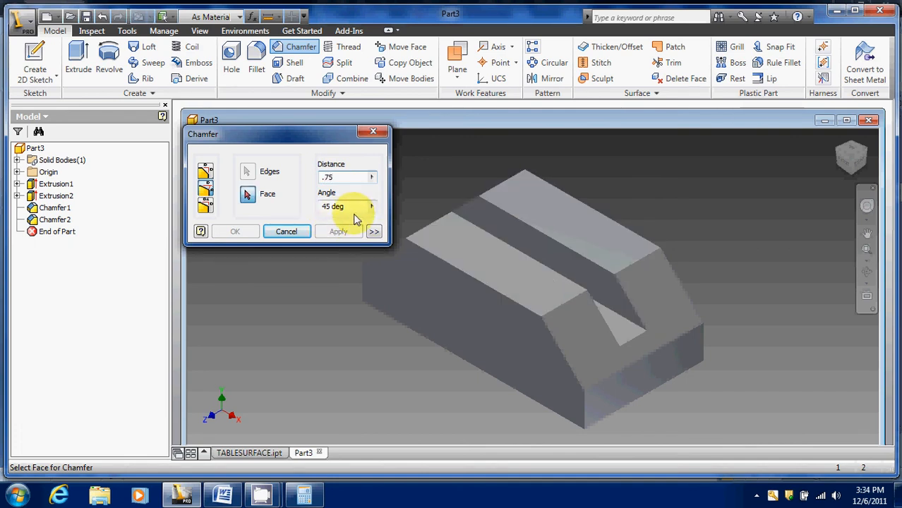
click(452, 264)
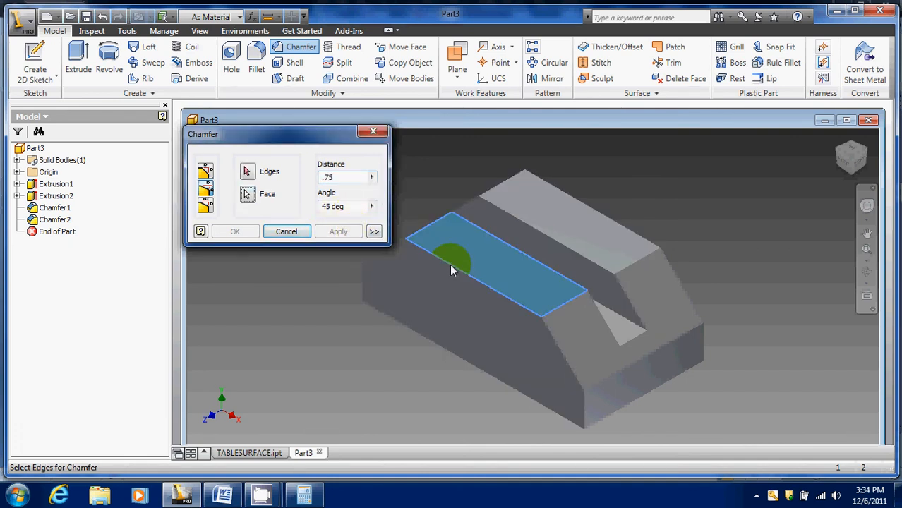
click(463, 261)
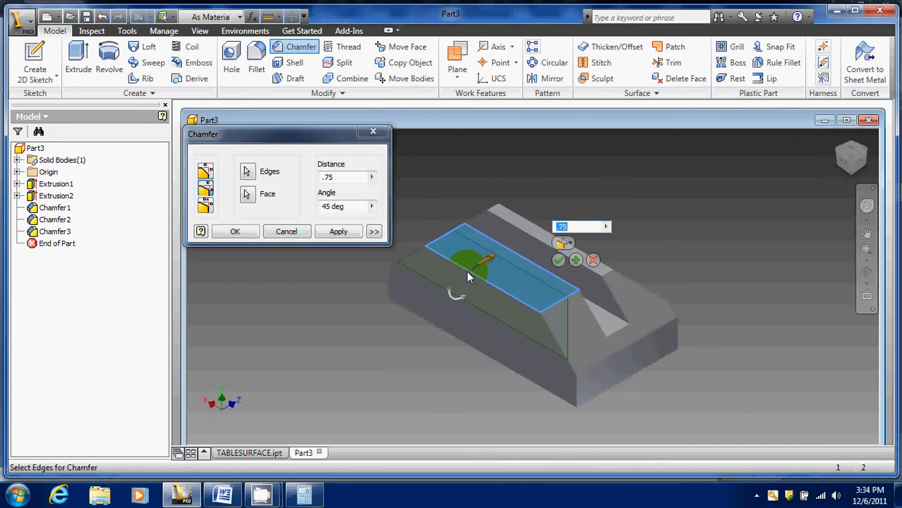
click(338, 231)
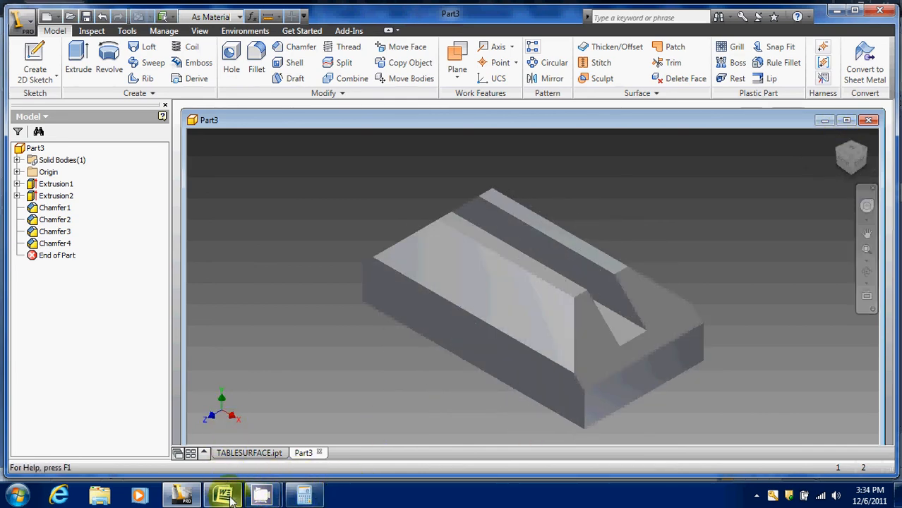
click(222, 495)
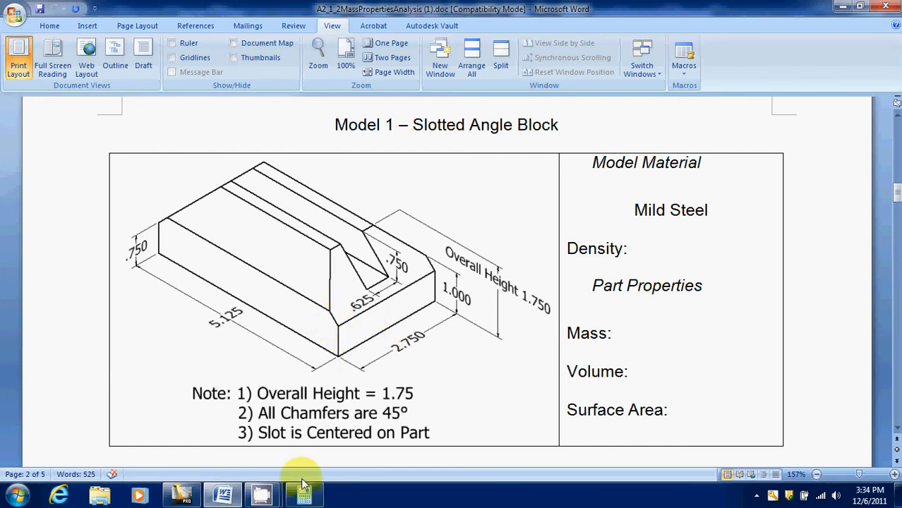